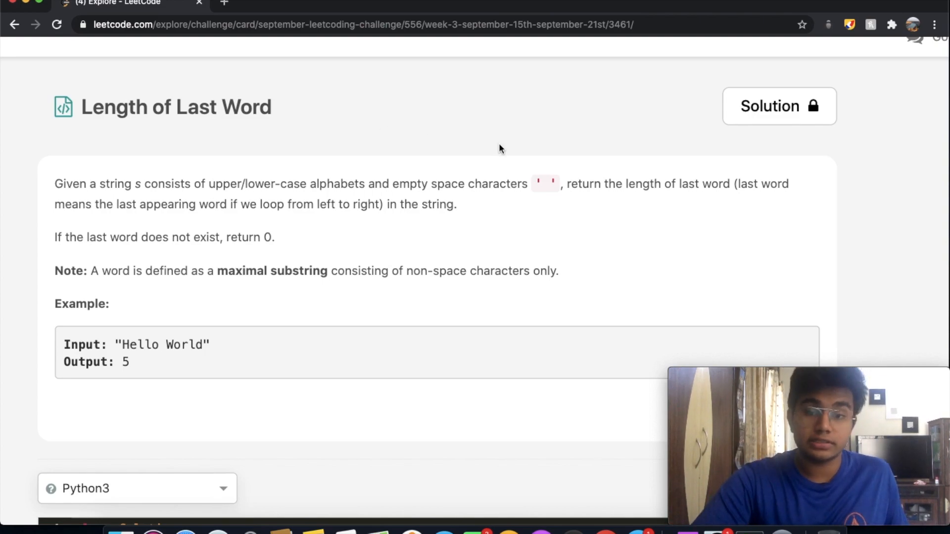
mouse_move(562, 188)
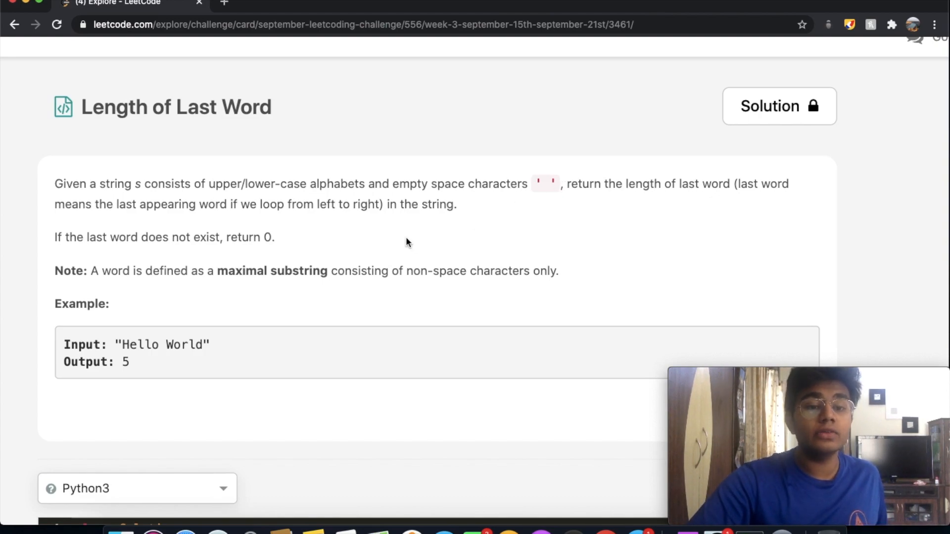
mouse_move(345, 246)
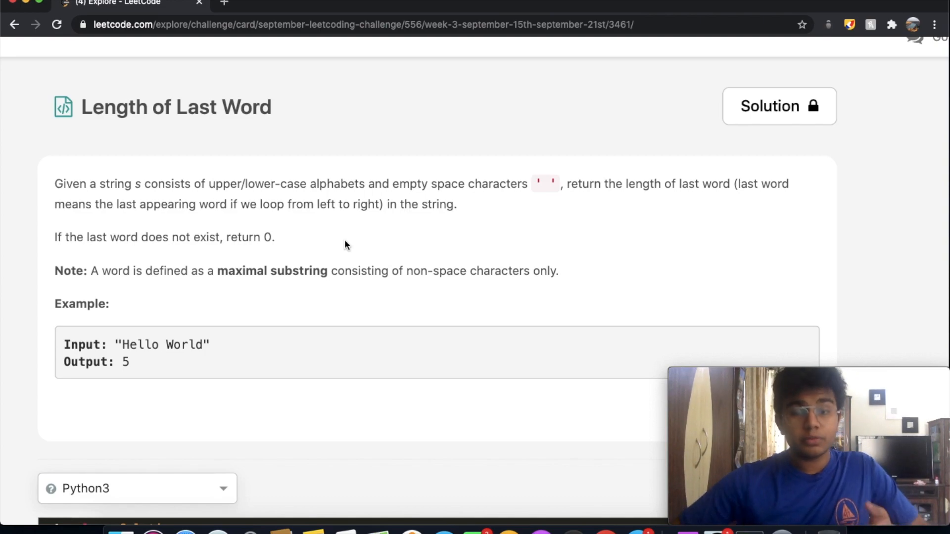
mouse_move(214, 360)
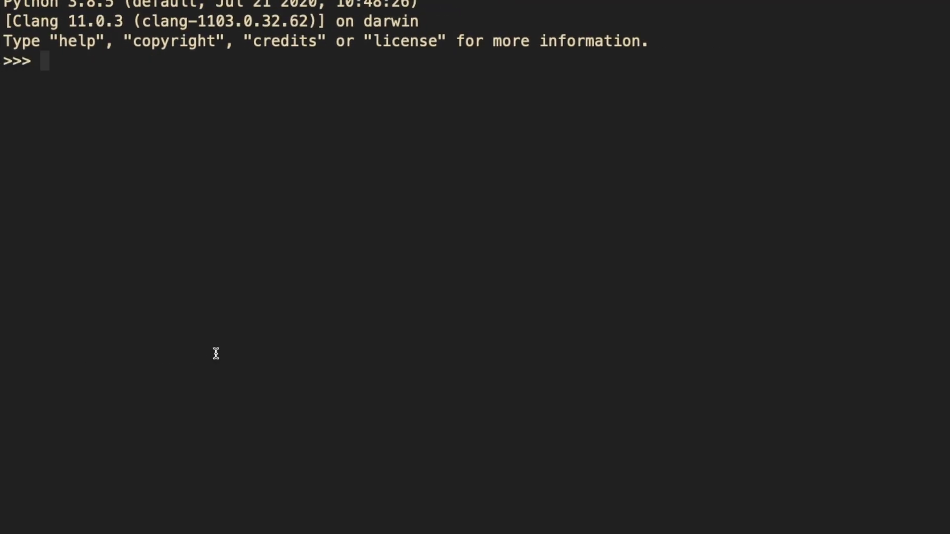
text(s = ")
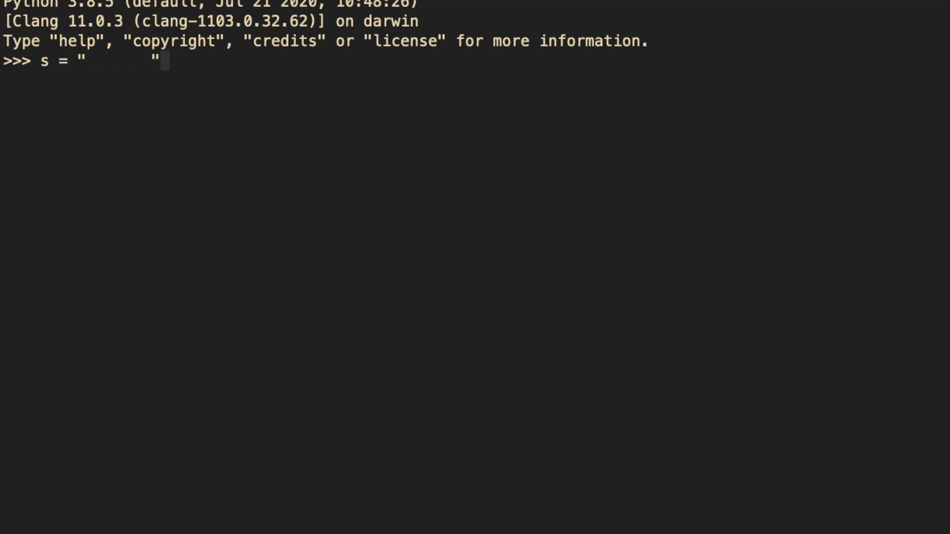
text(len(s)
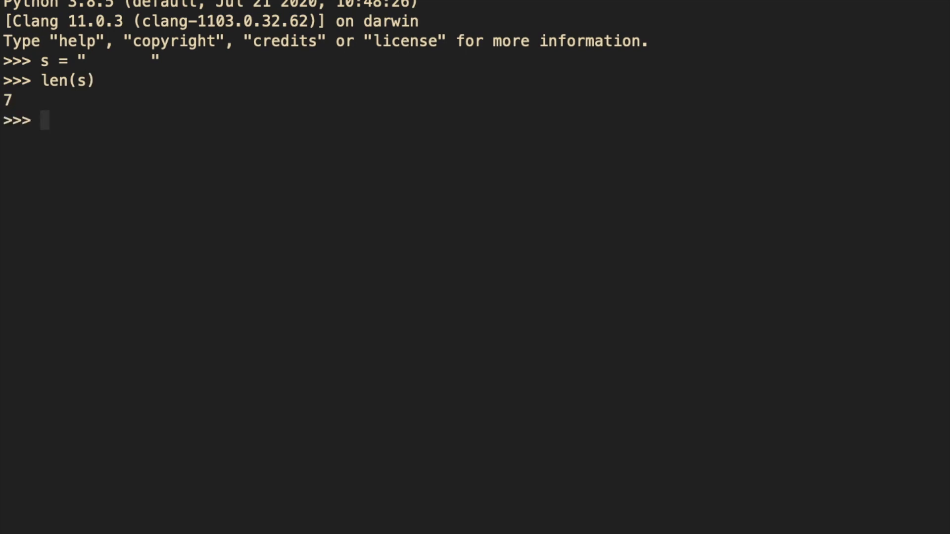
mouse_move(126, 127)
text(s)
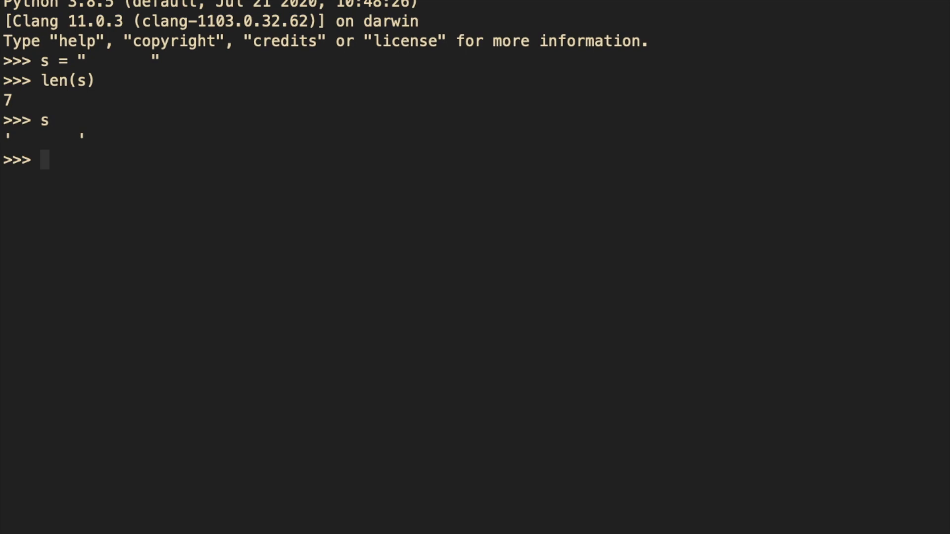
text(=)
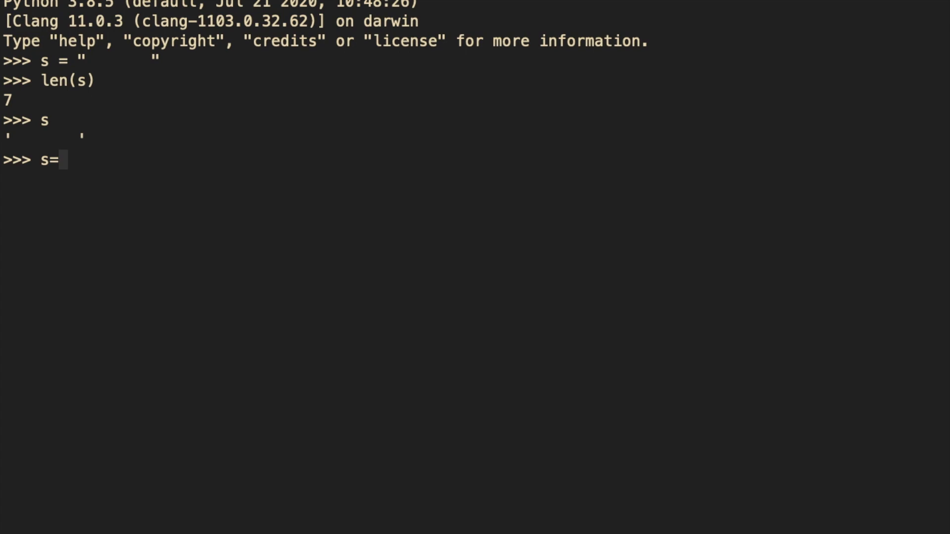
text("h)
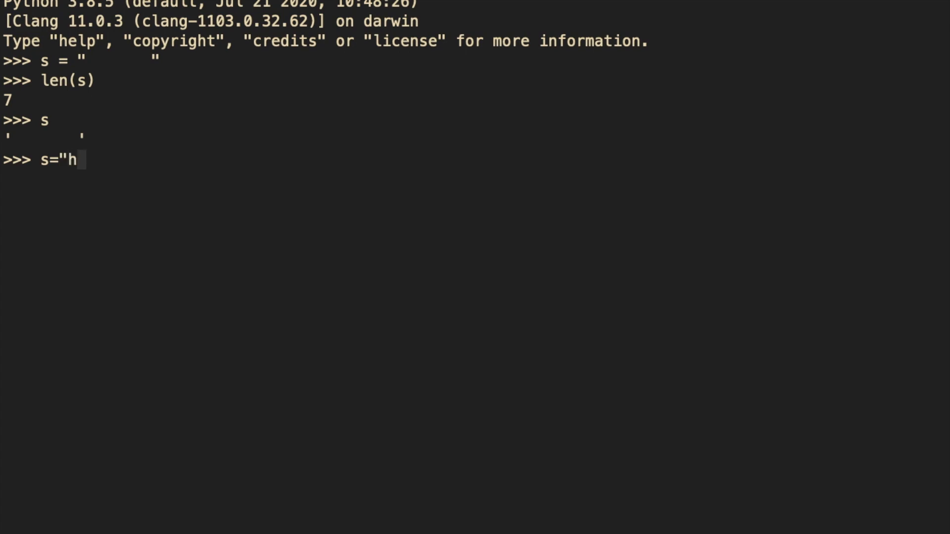
text(ello my)
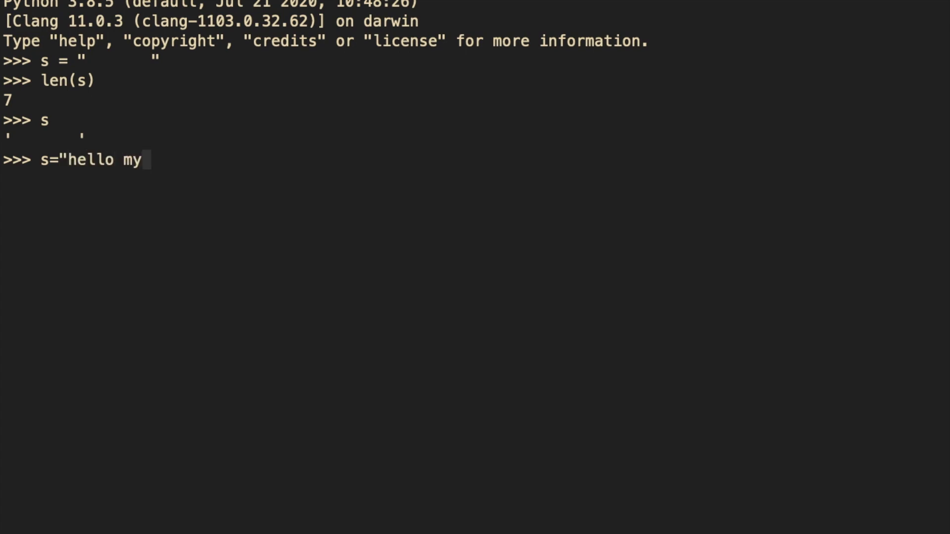
text(name is)
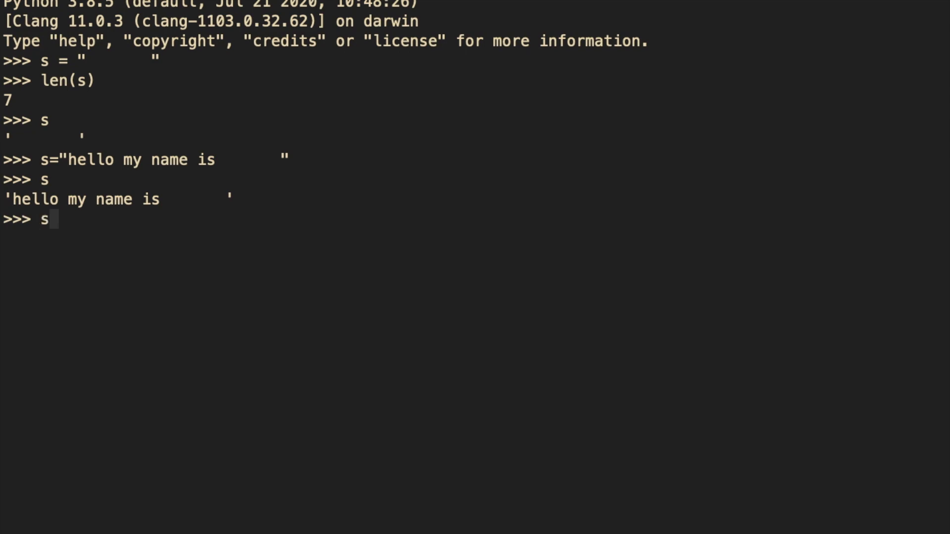
text(.split)
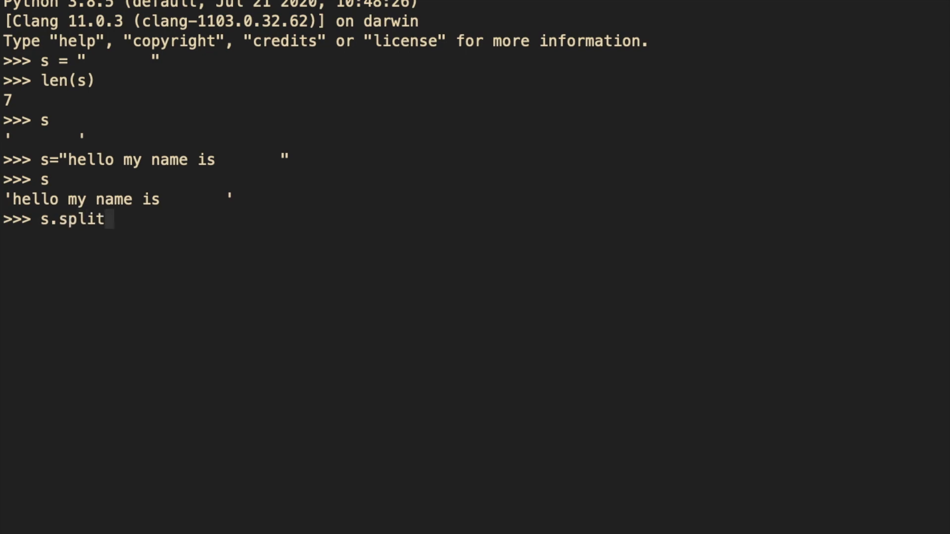
text(())
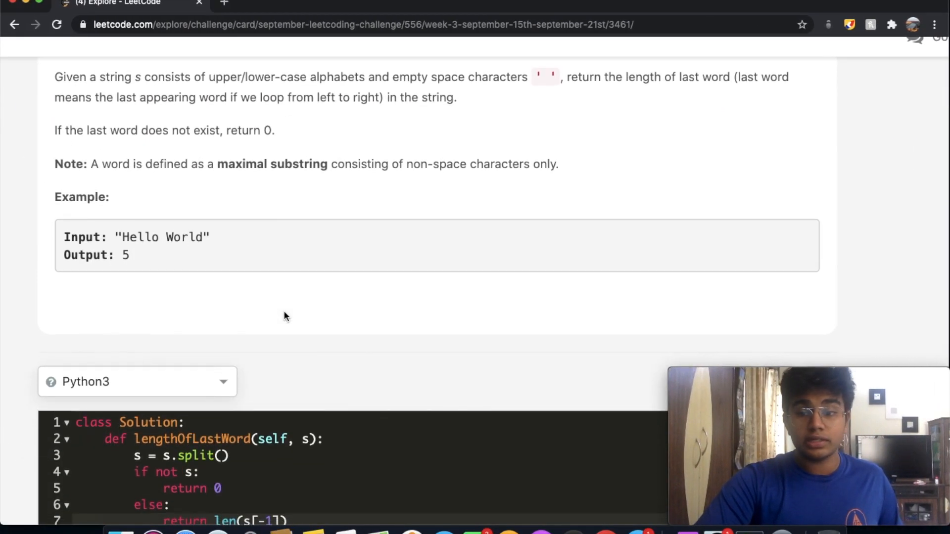
scroll(down, 3)
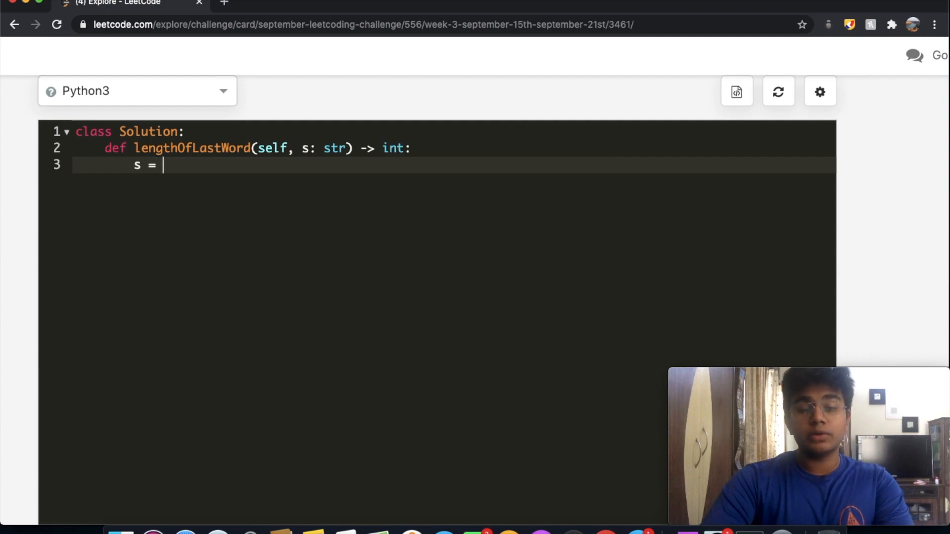
text(s)
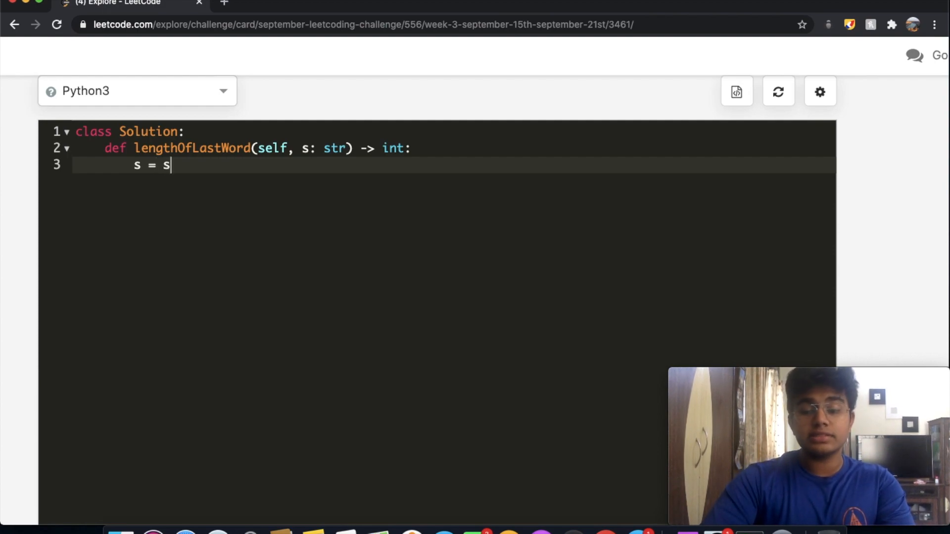
text(.split())
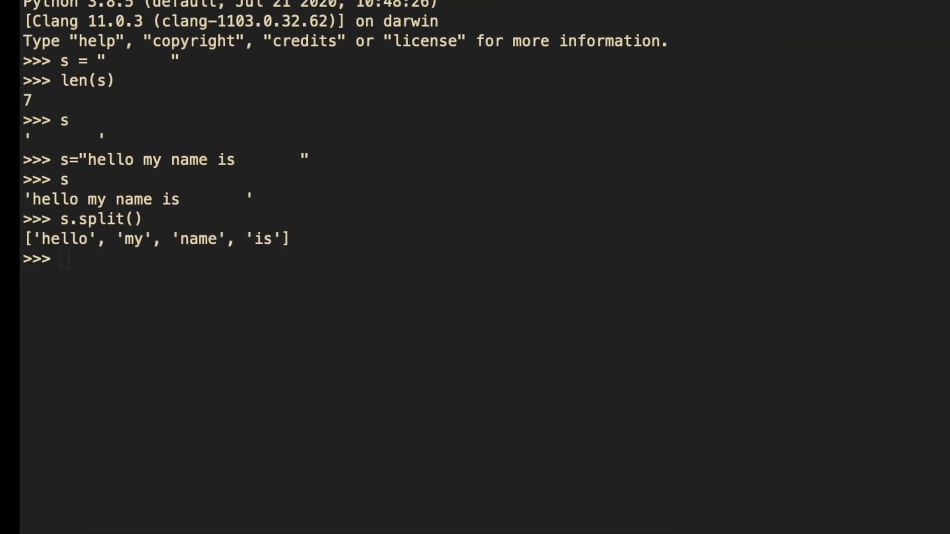
text(s)
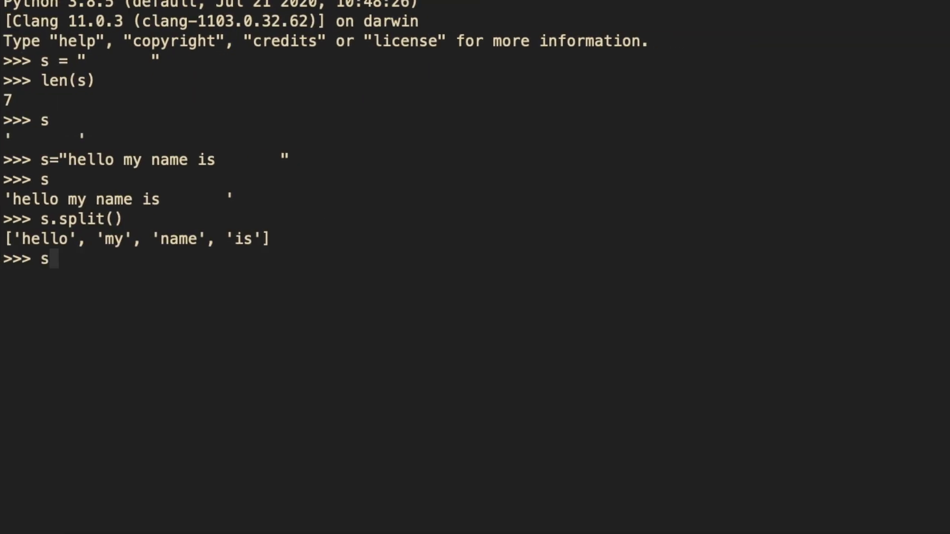
text(= """)
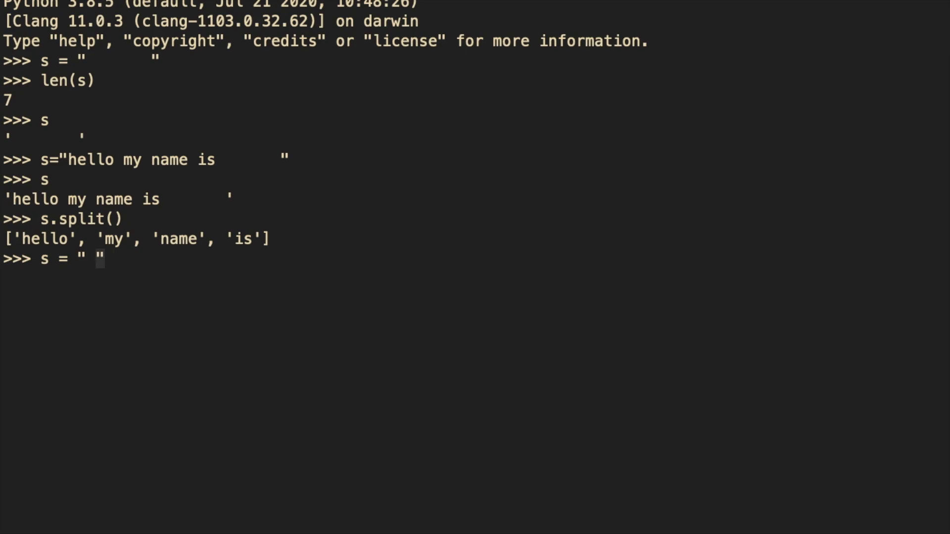
text(s.split()
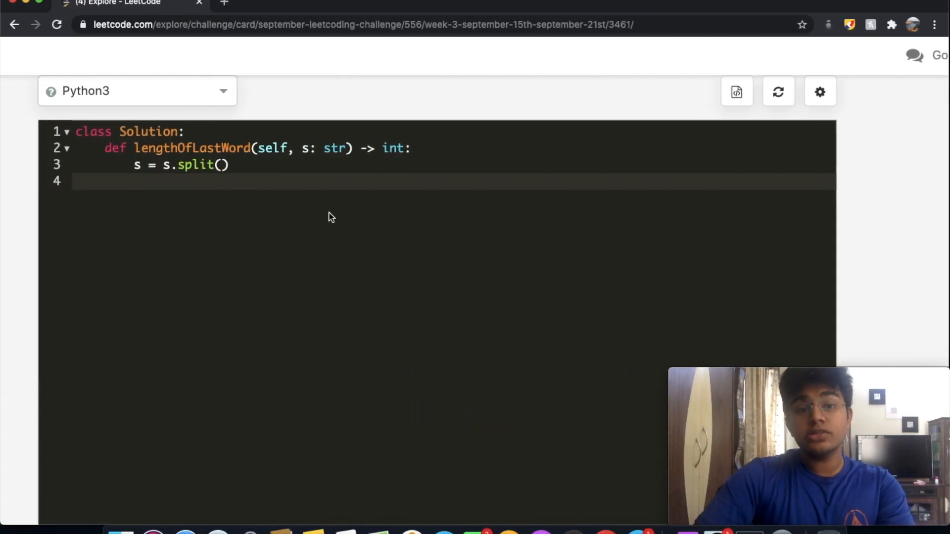
text(if not s:)
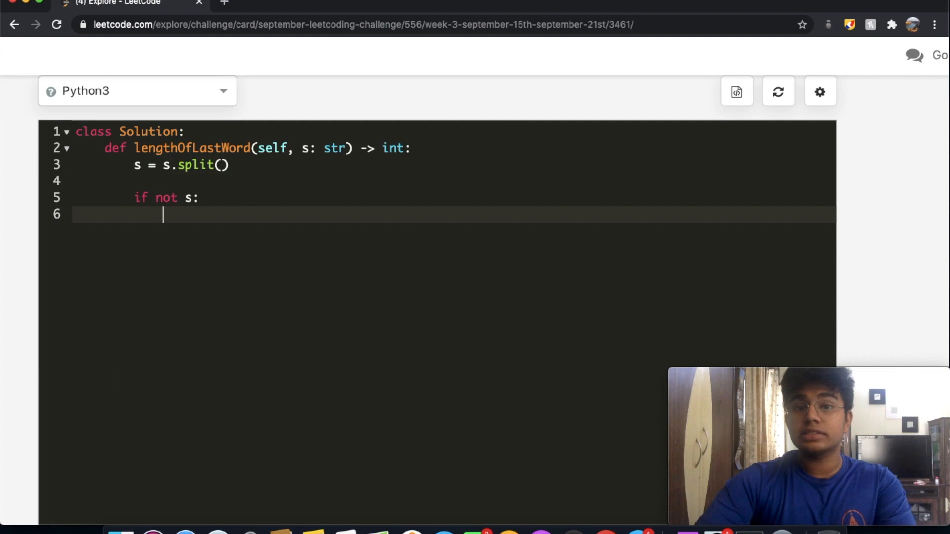
text(return 0)
text(el)
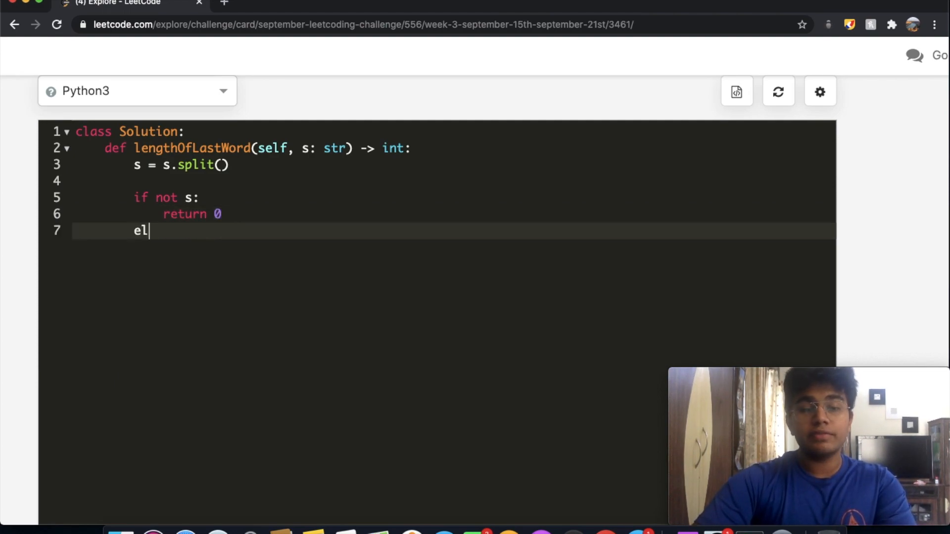
text(se:)
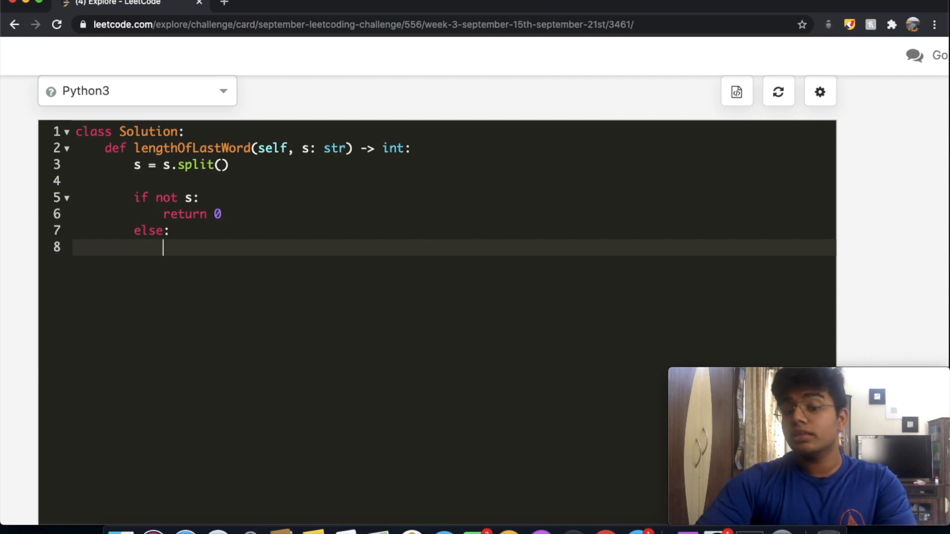
text(return)
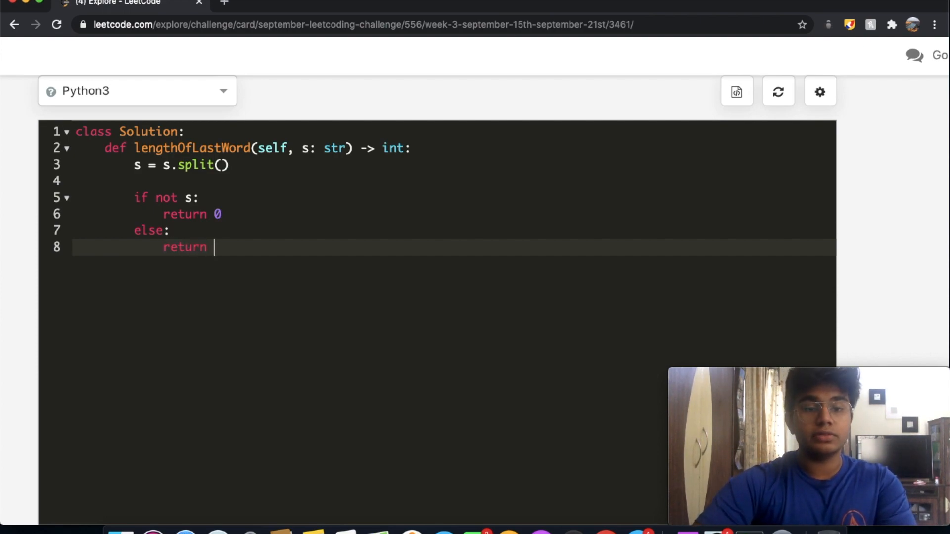
text(len())
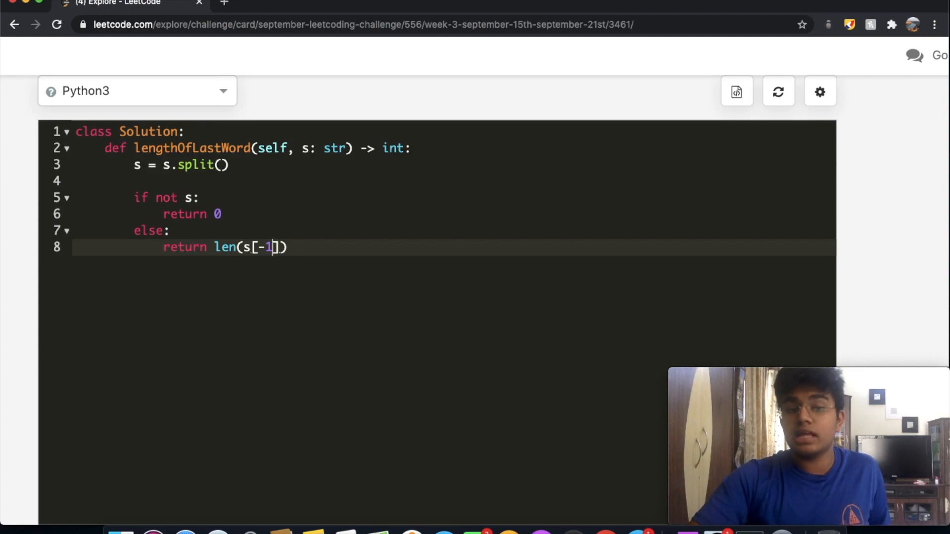
scroll(down, 3)
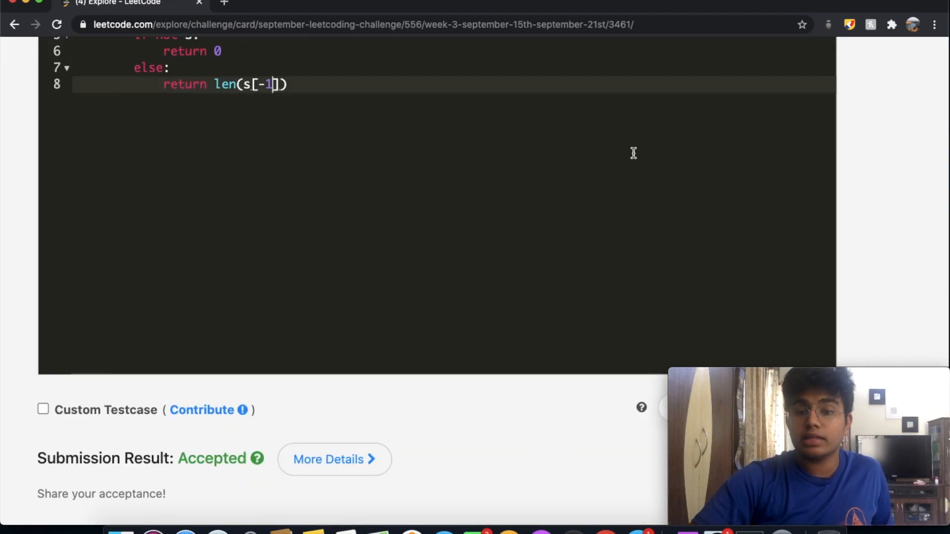